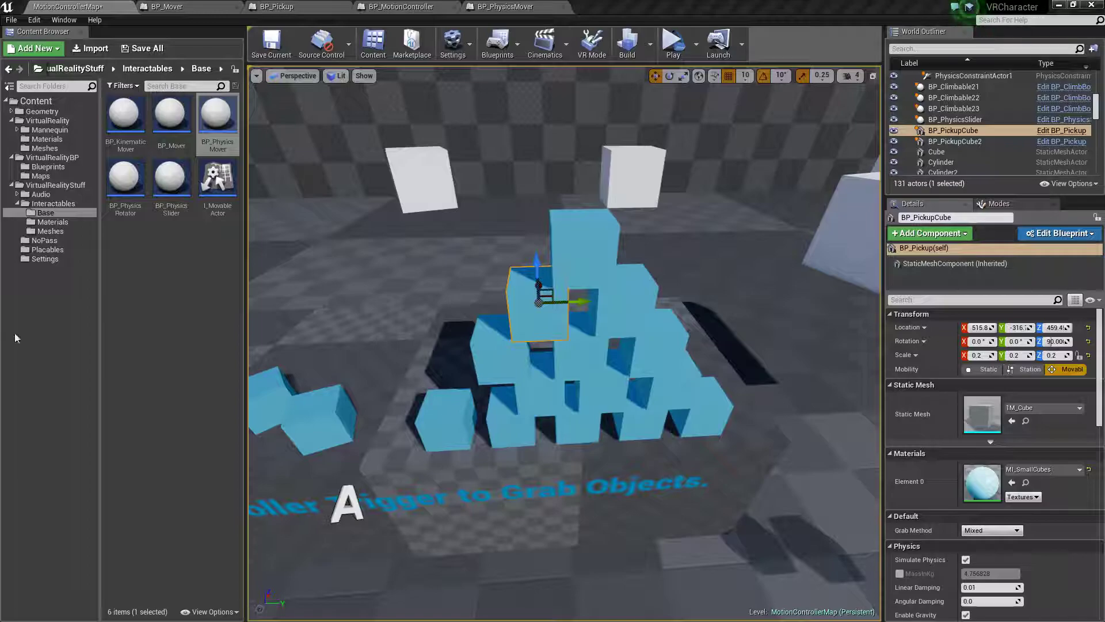
{"action": "mouse_move", "coordinate": [276, 202]}
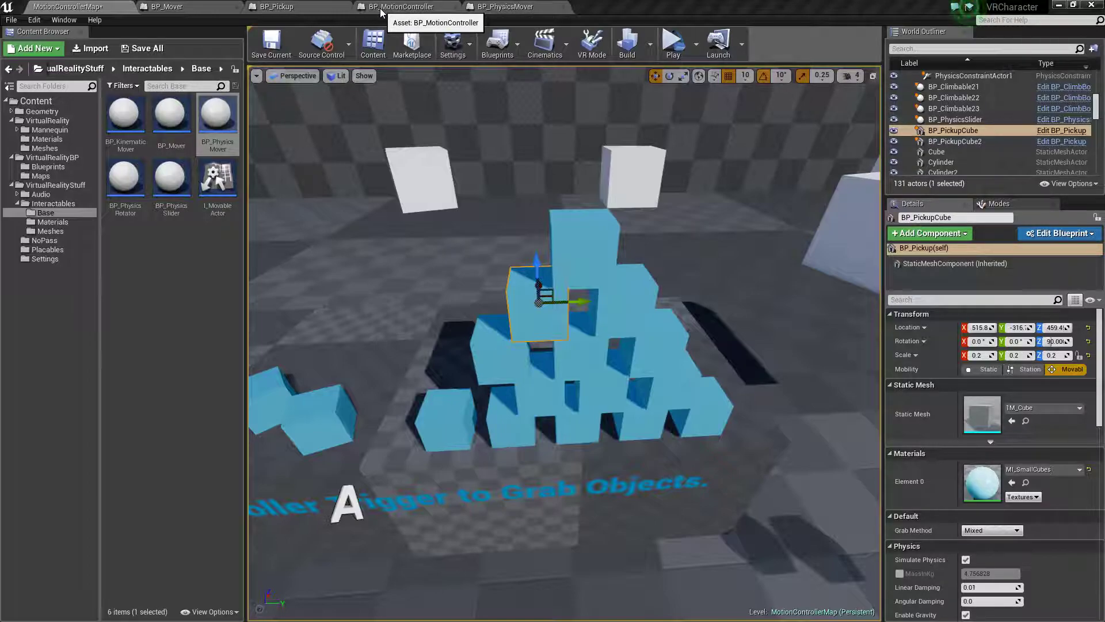
Switch to BP_MotionController and view the Get Actor Near Hand graph with selection cleared
{"action": "left_click", "coordinate": [396, 6]}
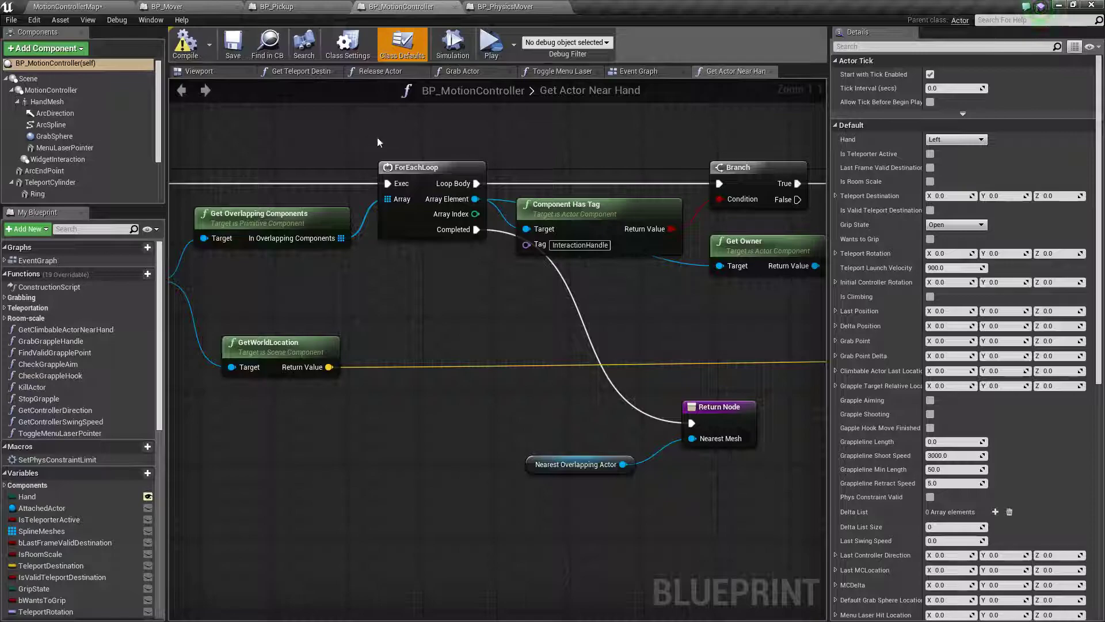
{"action": "mouse_move", "coordinate": [721, 71]}
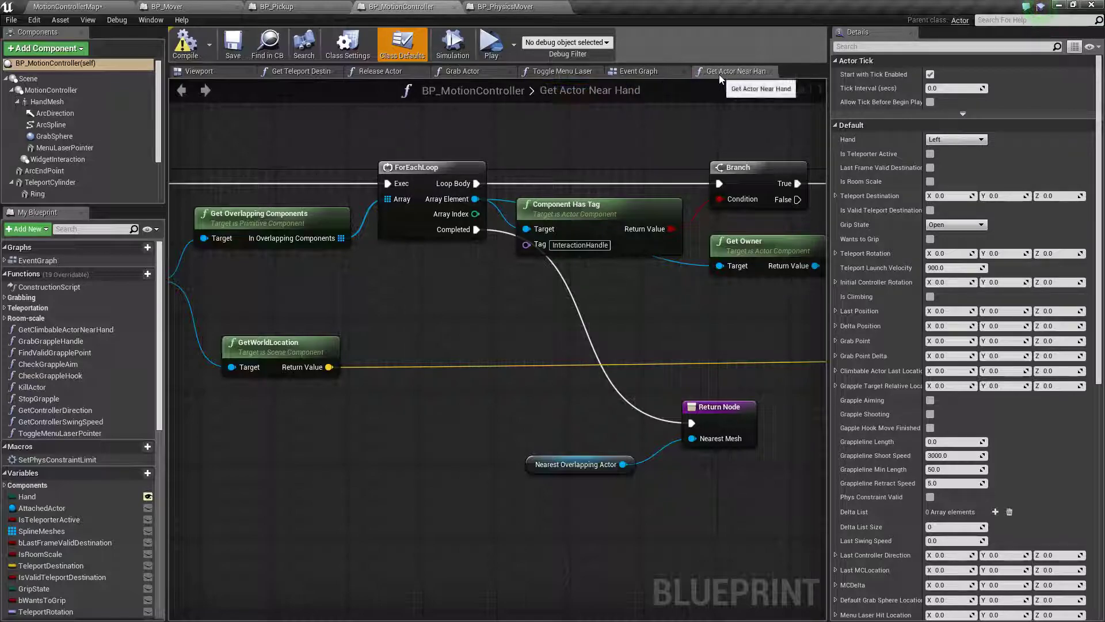
{"action": "mouse_move", "coordinate": [274, 166]}
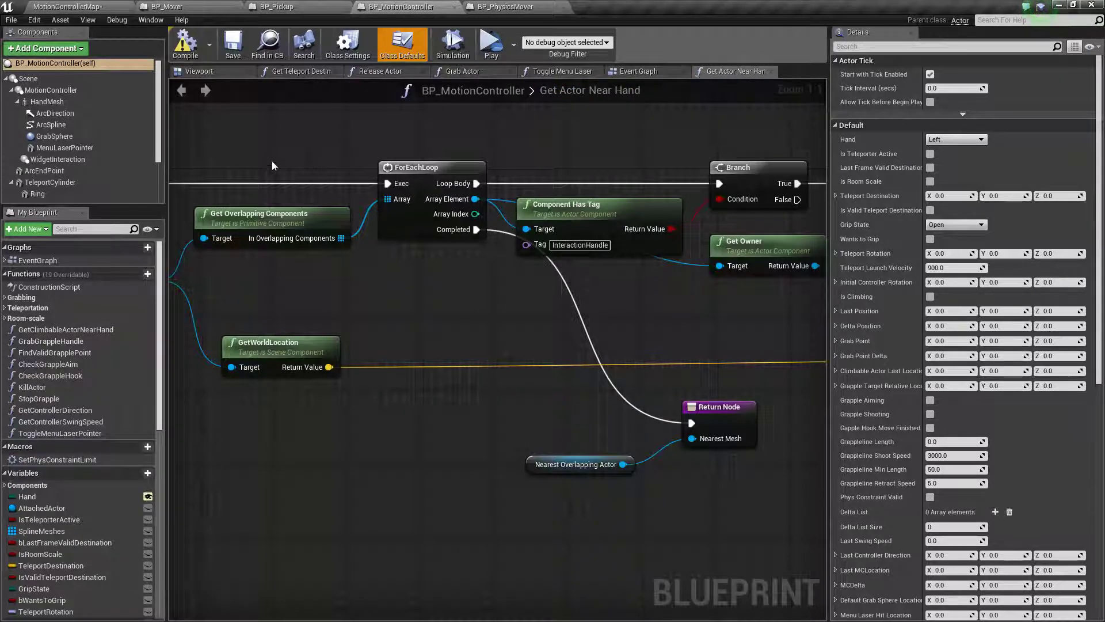
{"action": "left_click", "coordinate": [460, 71]}
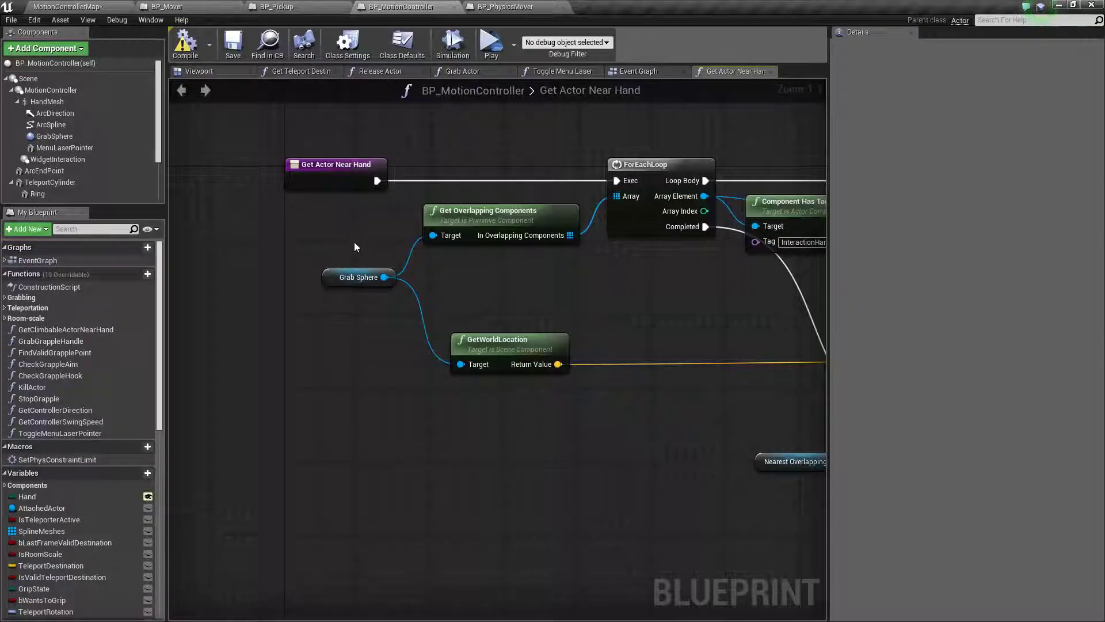
{"action": "mouse_move", "coordinate": [483, 230]}
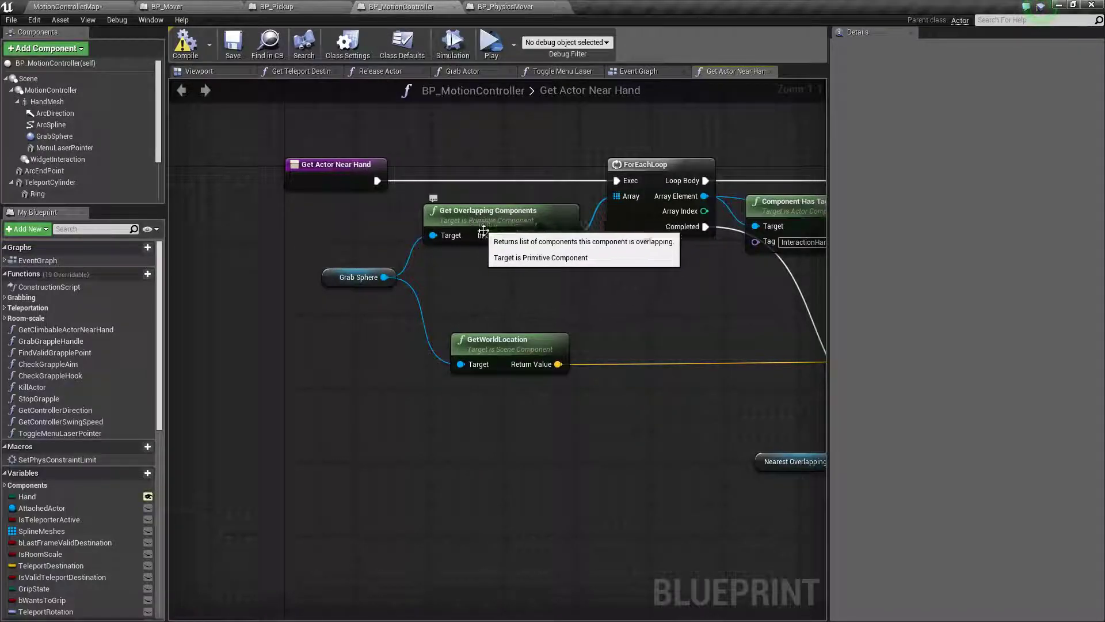
{"action": "mouse_move", "coordinate": [488, 244]}
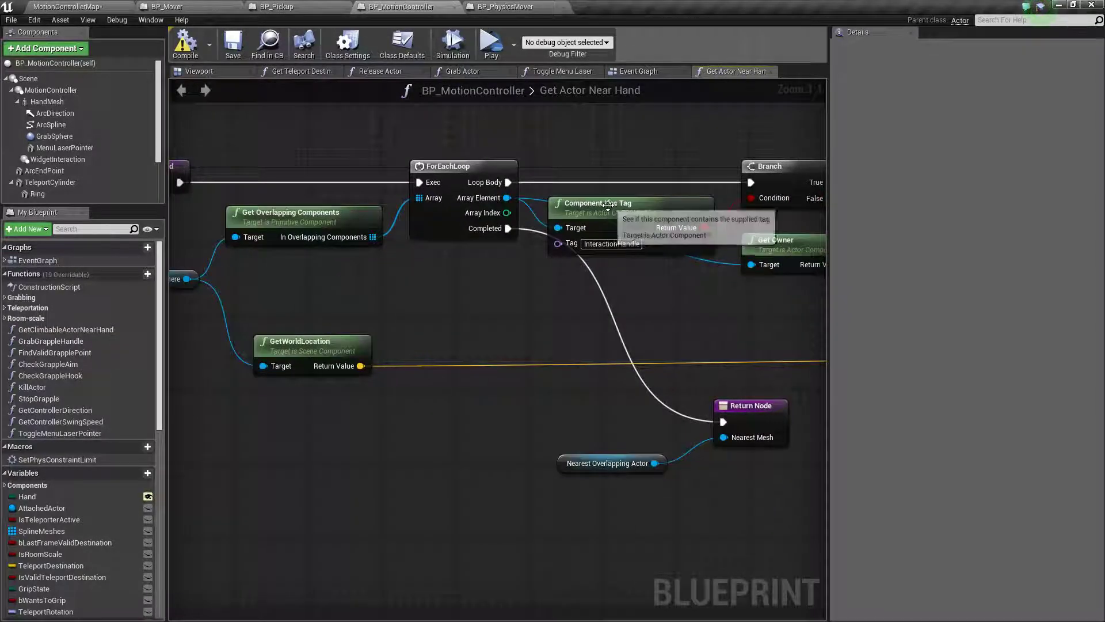
{"action": "mouse_move", "coordinate": [603, 252]}
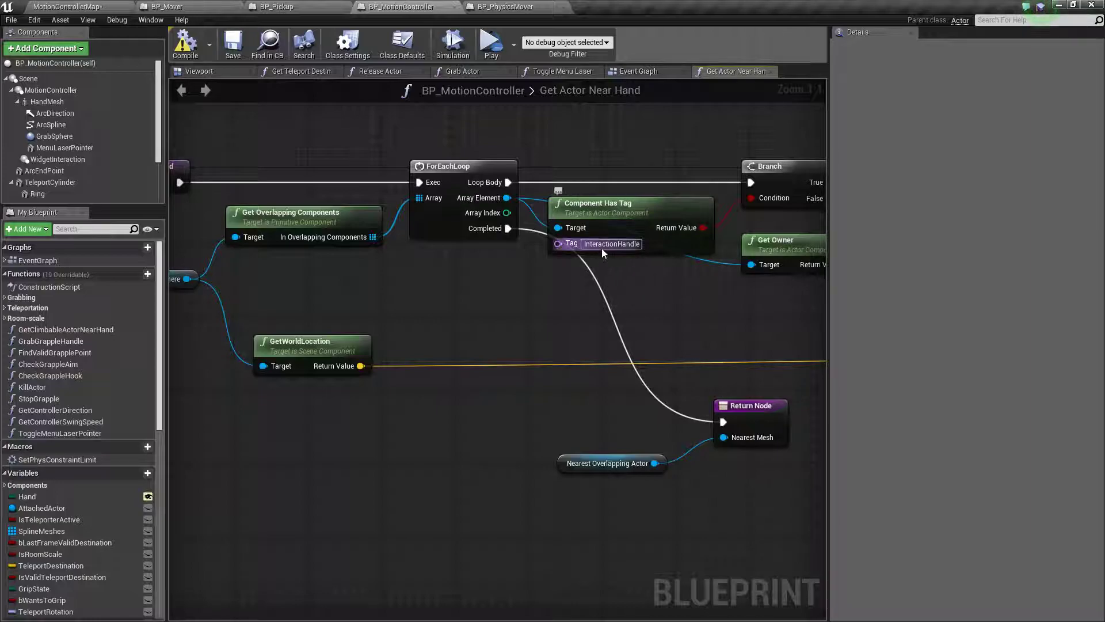
{"action": "mouse_move", "coordinate": [610, 244]}
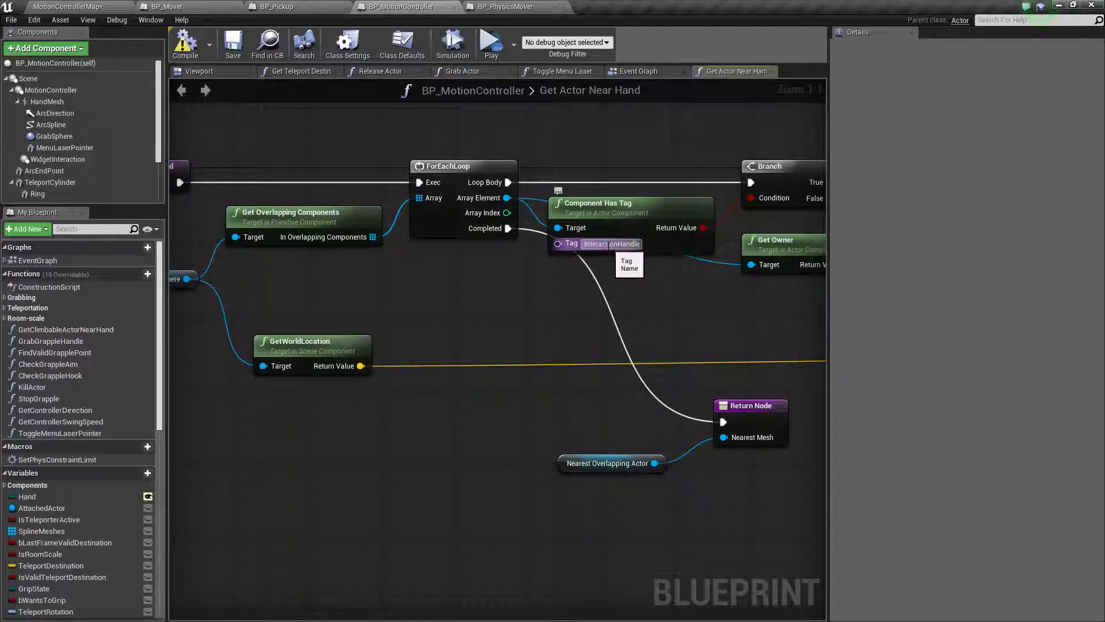
{"action": "mouse_move", "coordinate": [676, 288]}
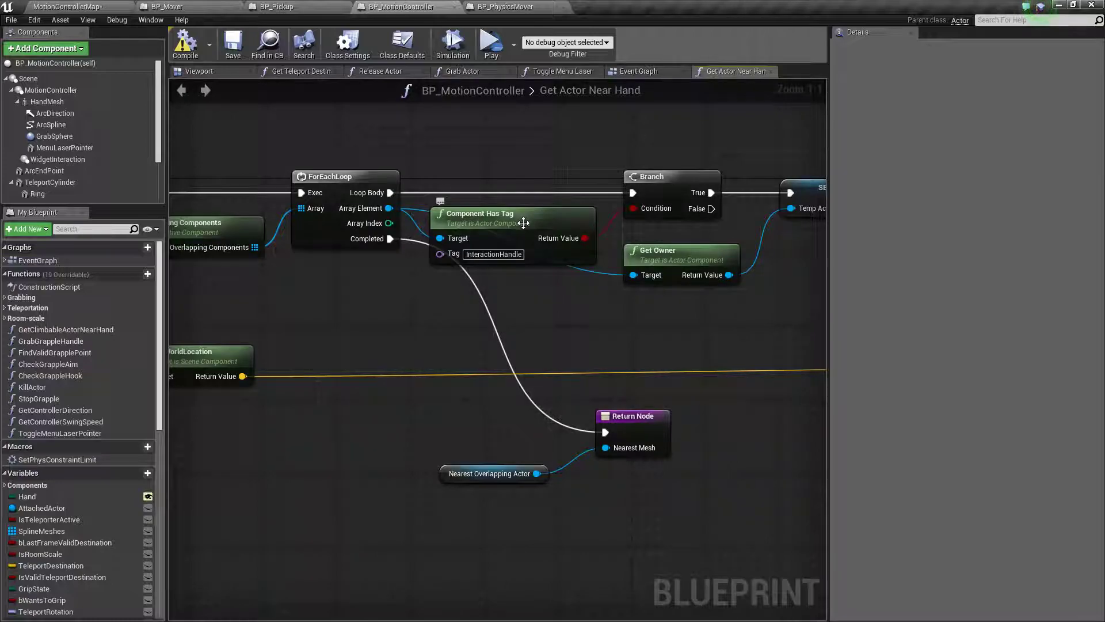
{"action": "mouse_move", "coordinate": [536, 334]}
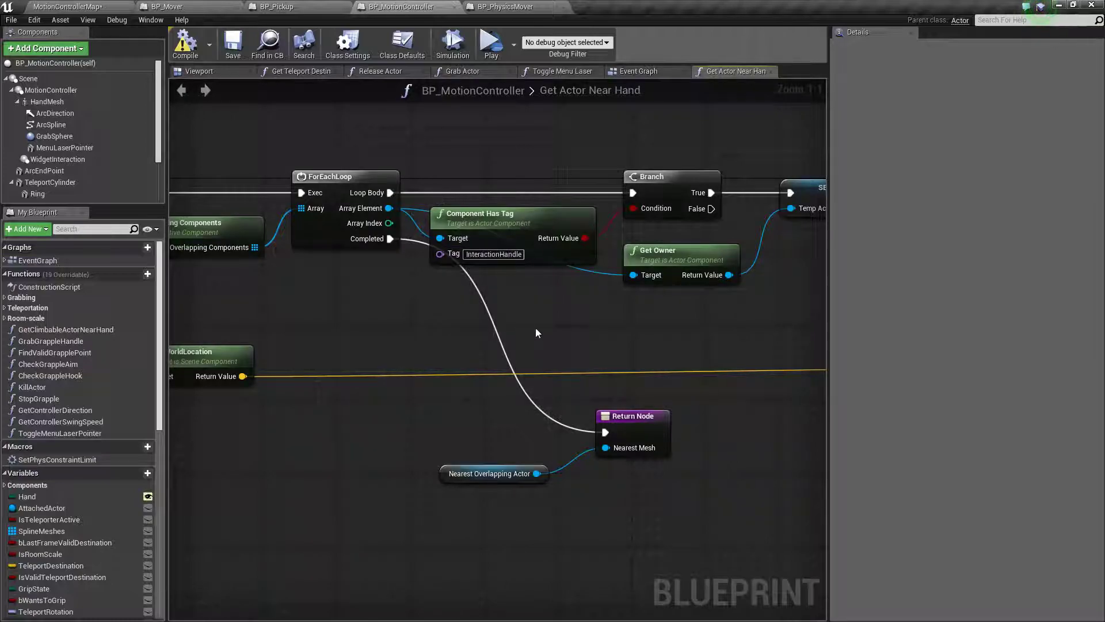
{"action": "mouse_move", "coordinate": [614, 324]}
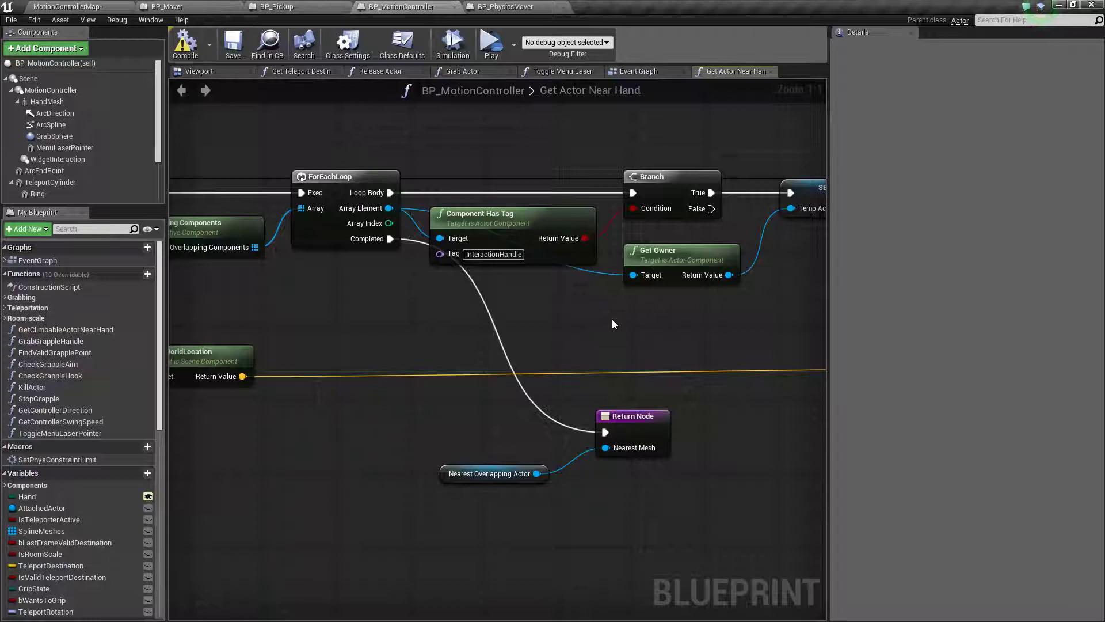
{"action": "left_click_drag", "start_coordinate": [613, 325], "coordinate": [546, 312]}
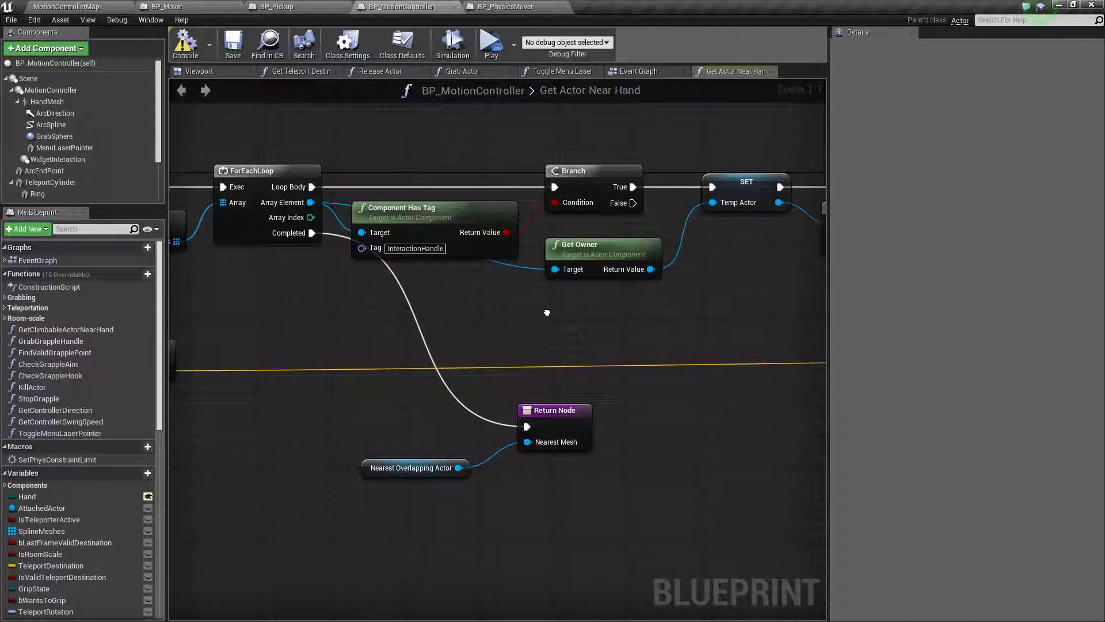
{"action": "mouse_move", "coordinate": [435, 322]}
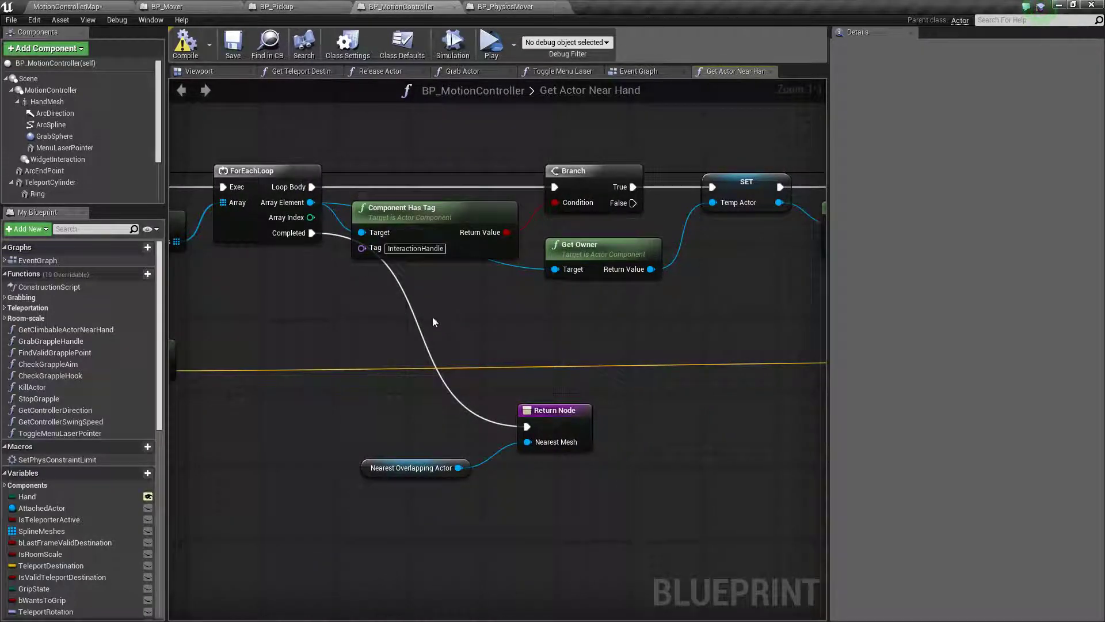
{"action": "mouse_move", "coordinate": [290, 290]}
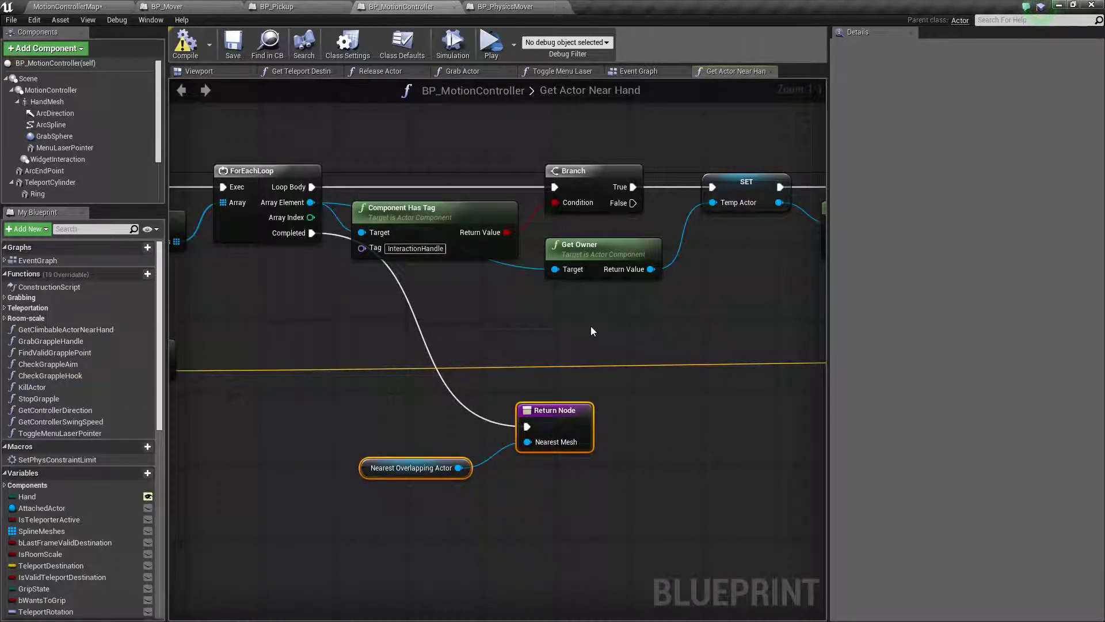
{"action": "left_click_drag", "start_coordinate": [591, 332], "coordinate": [647, 325]}
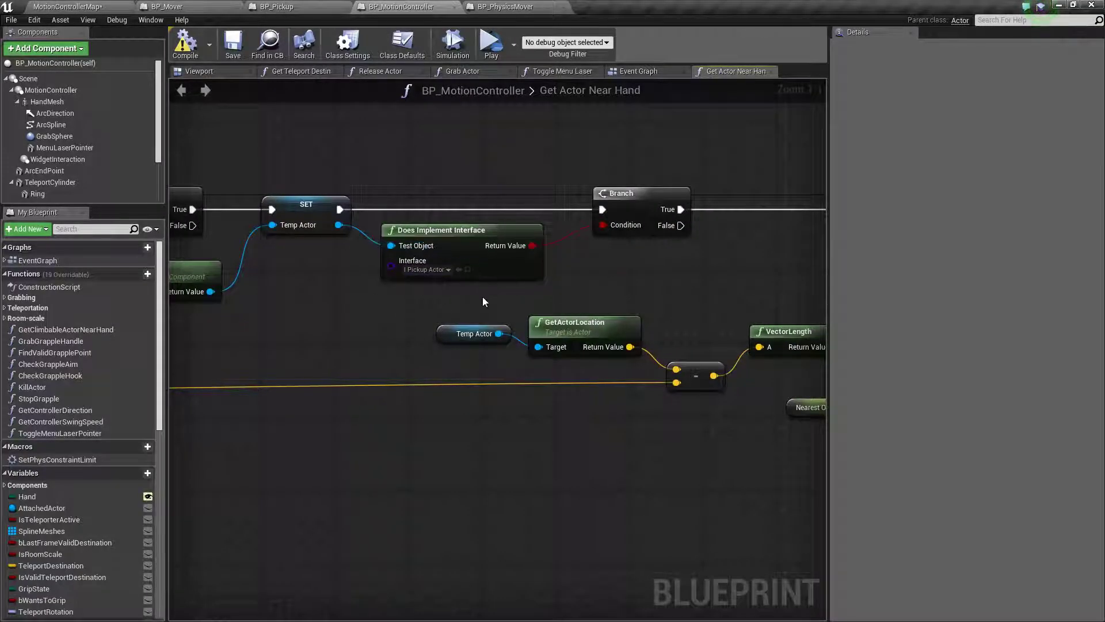
{"action": "mouse_move", "coordinate": [510, 296]}
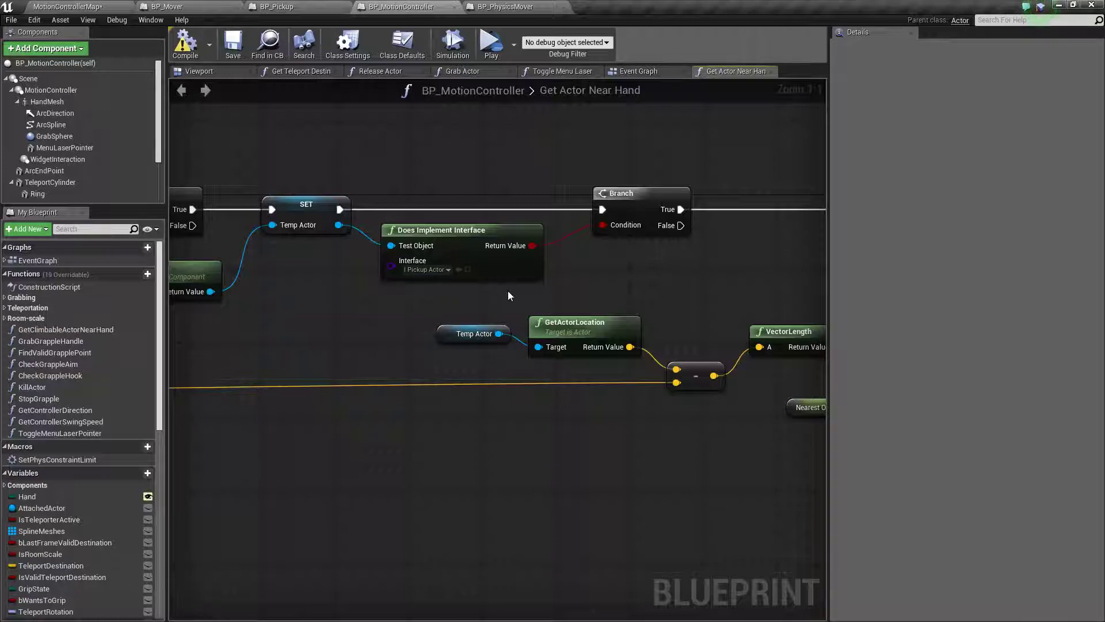
{"action": "mouse_move", "coordinate": [458, 232]}
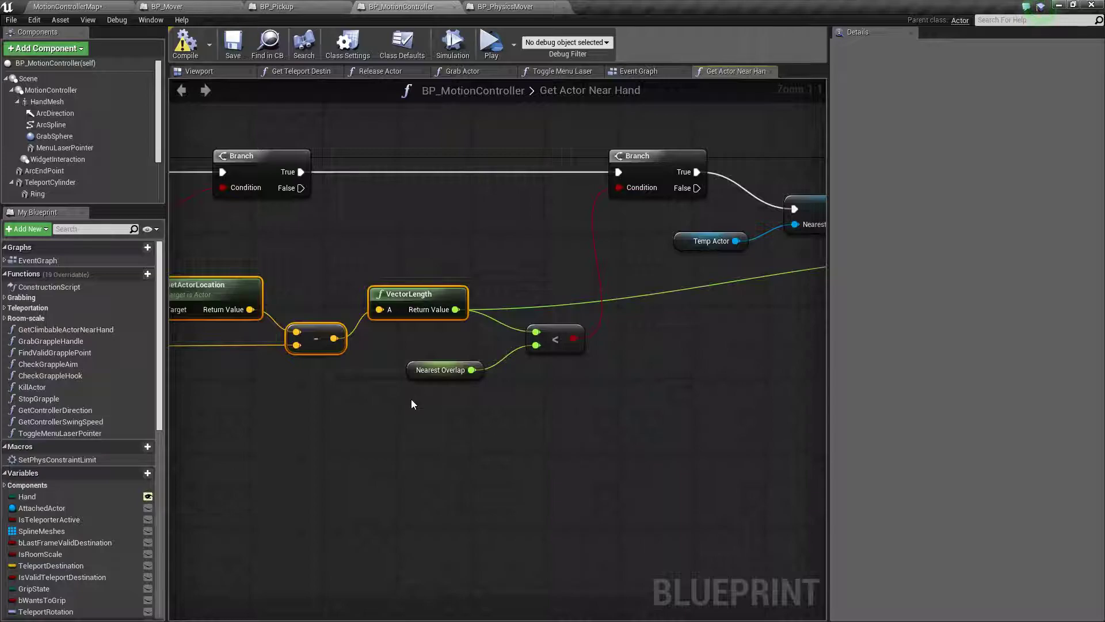
{"action": "left_click", "coordinate": [440, 370]}
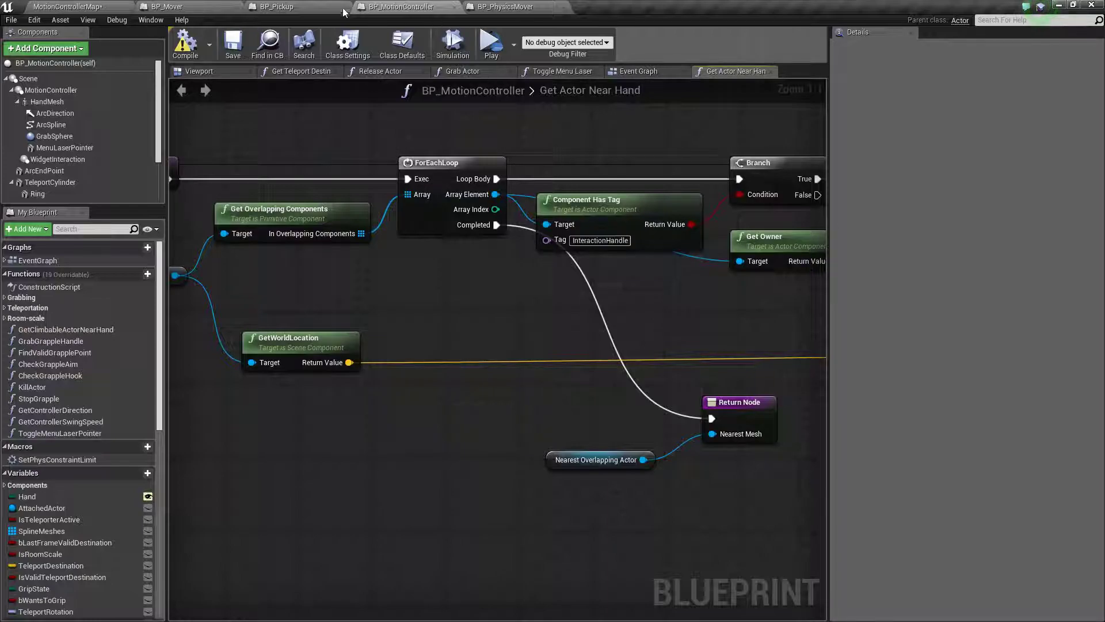
{"action": "mouse_move", "coordinate": [287, 10]}
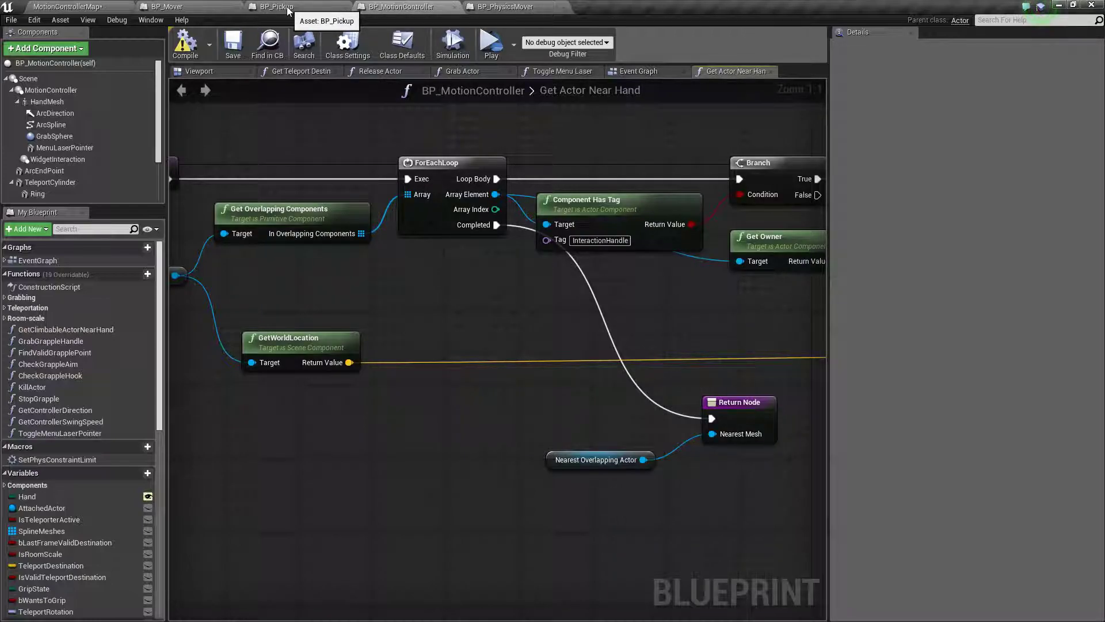
Add component tag InteractionHandle to BP_Pickup's static mesh component and recompile the blueprint
{"action": "left_click", "coordinate": [274, 5]}
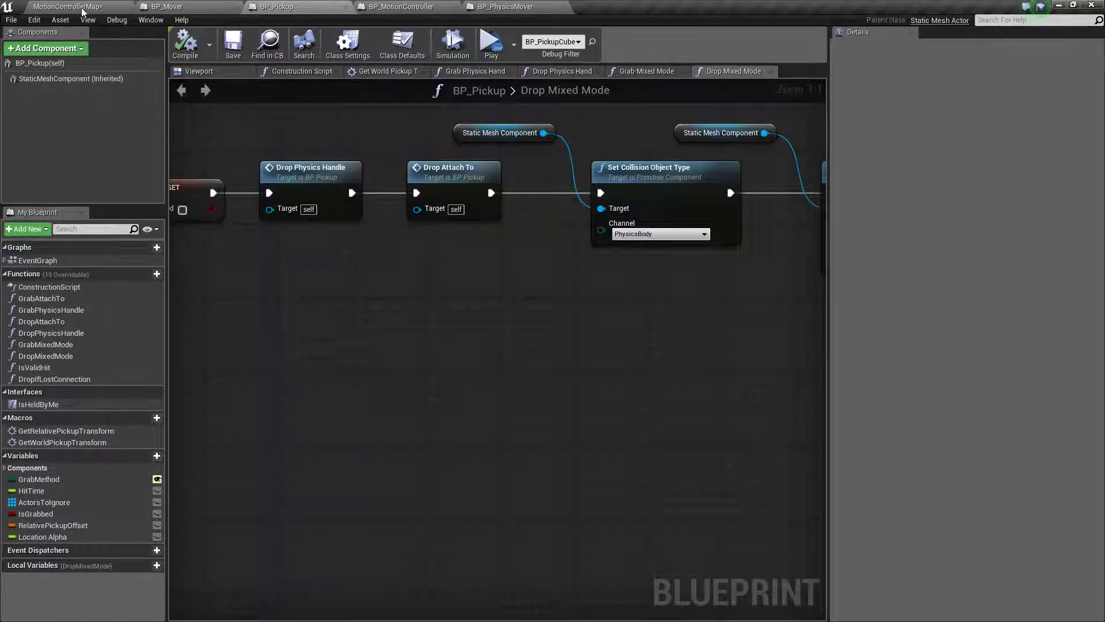
{"action": "mouse_move", "coordinate": [57, 87]}
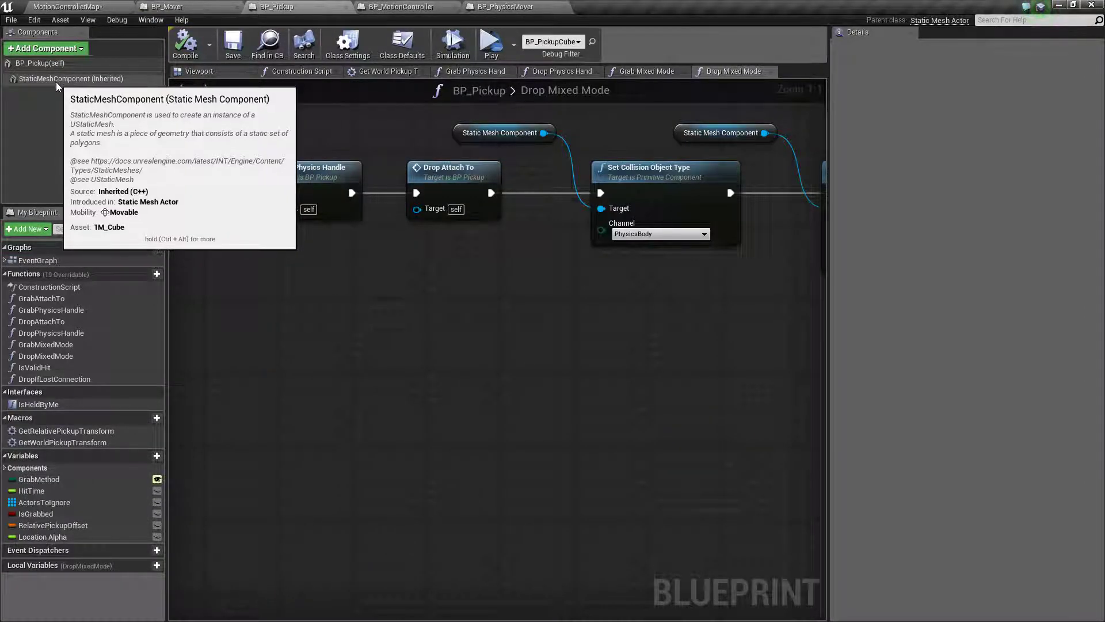
{"action": "left_click", "coordinate": [62, 78]}
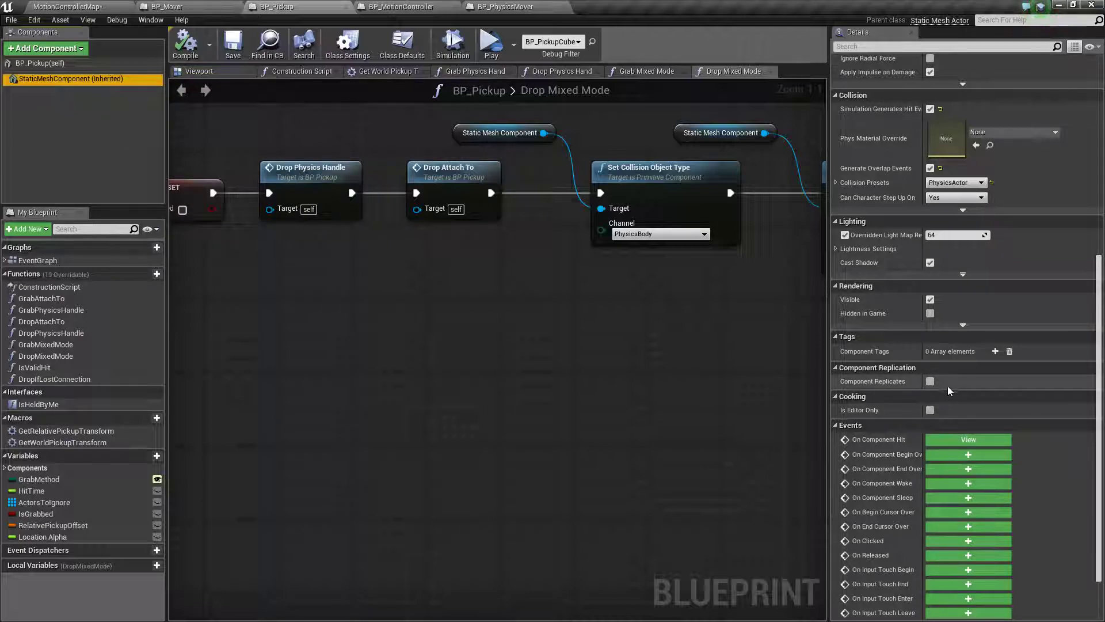
{"action": "mouse_move", "coordinate": [995, 351]}
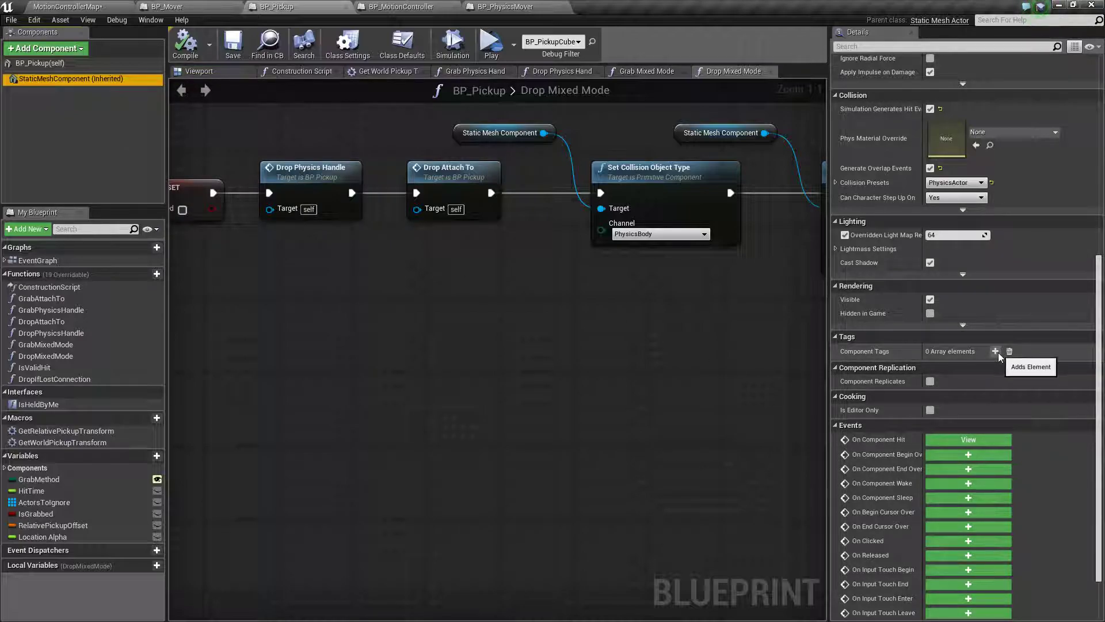
{"action": "left_click", "coordinate": [995, 351]}
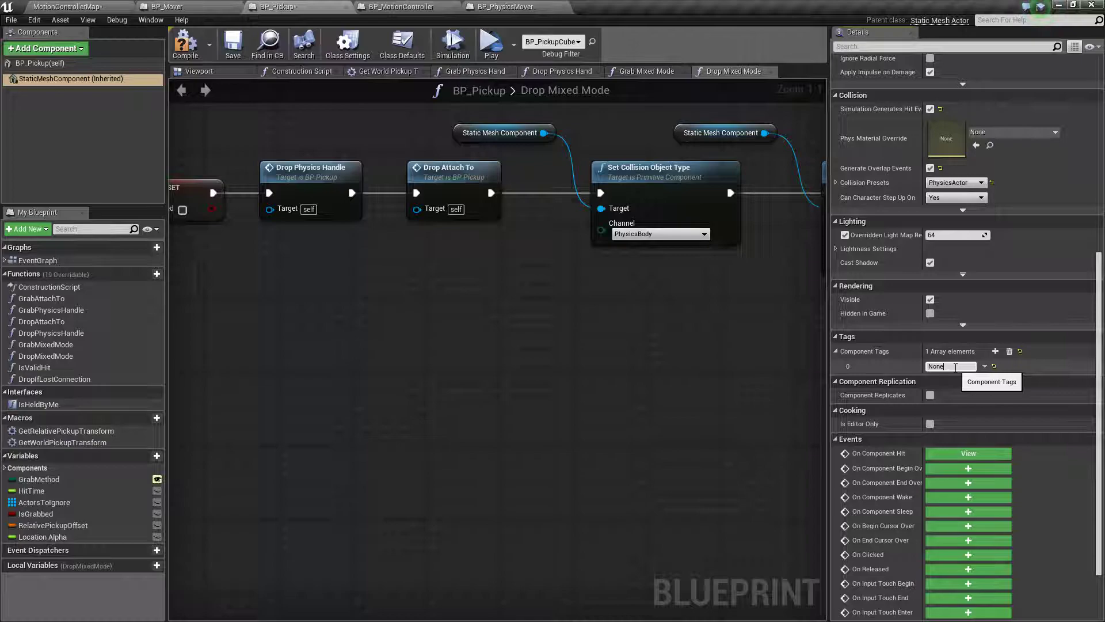
{"action": "type", "text": "Interal"}
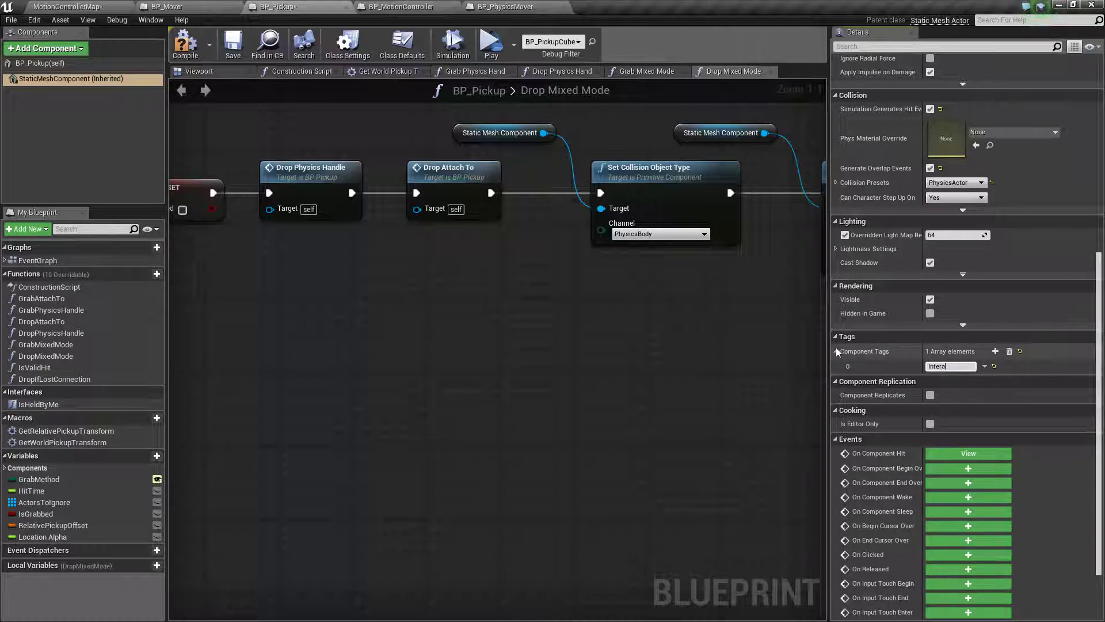
{"action": "type", "text": "InteractionHandle"}
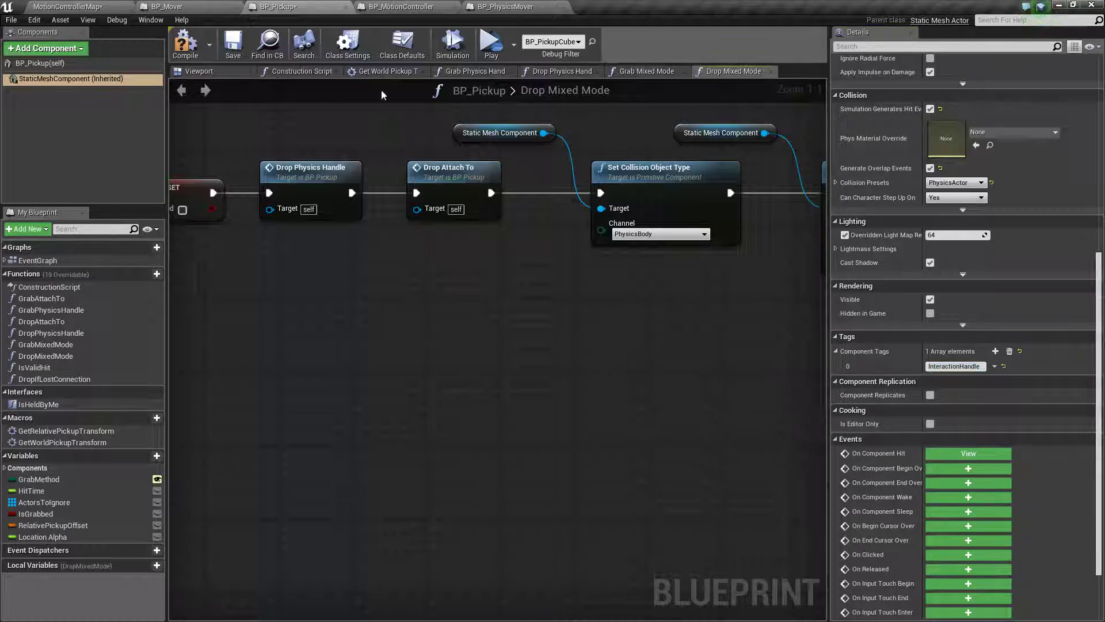
{"action": "mouse_move", "coordinate": [185, 44]}
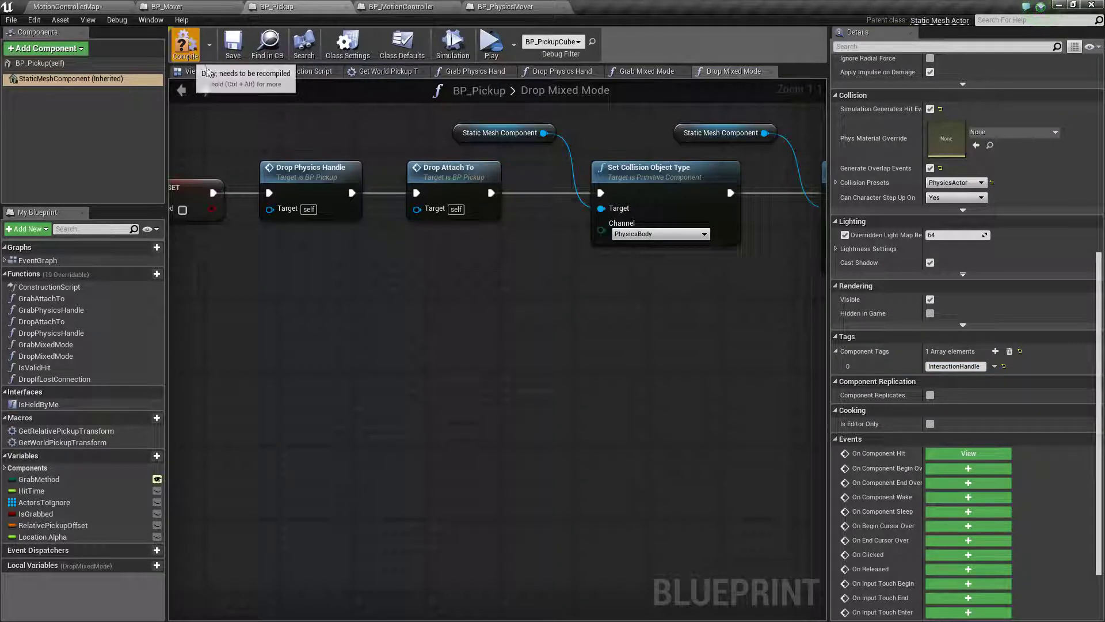
{"action": "left_click", "coordinate": [185, 41]}
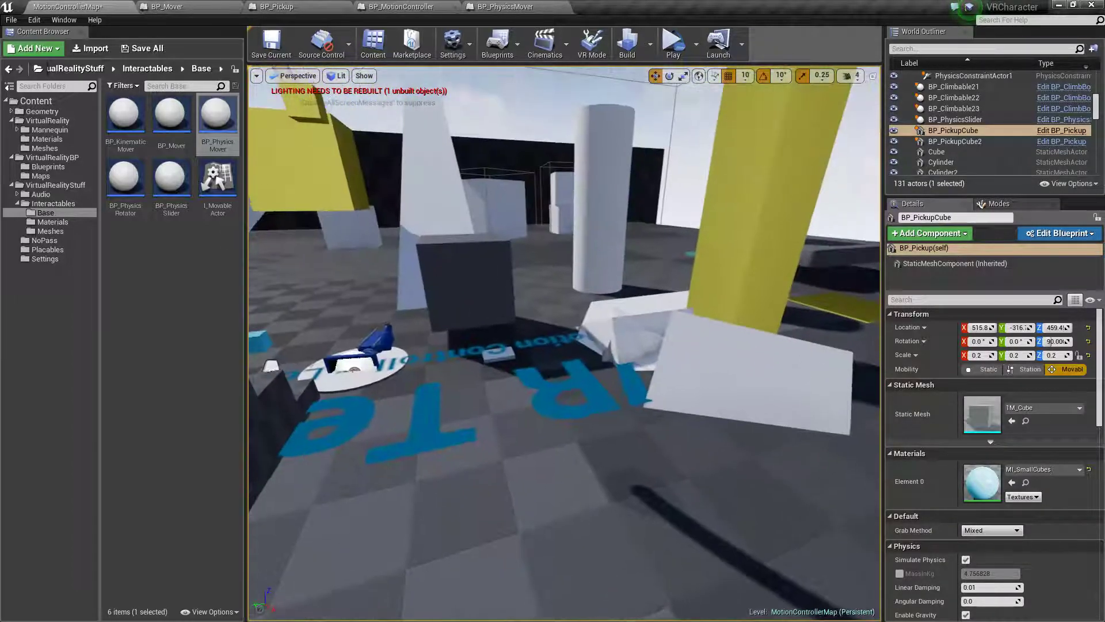
Select the BP_PhysicsSlider cube in the level viewport to view its constraint settings
{"action": "left_click", "coordinate": [956, 119]}
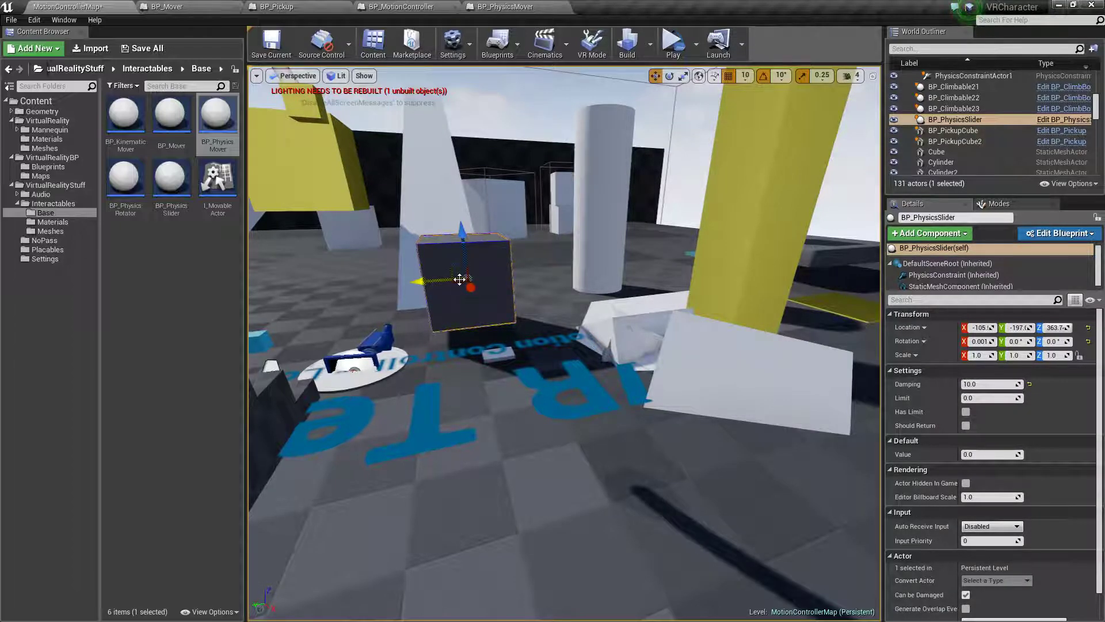
{"action": "mouse_move", "coordinate": [205, 190]}
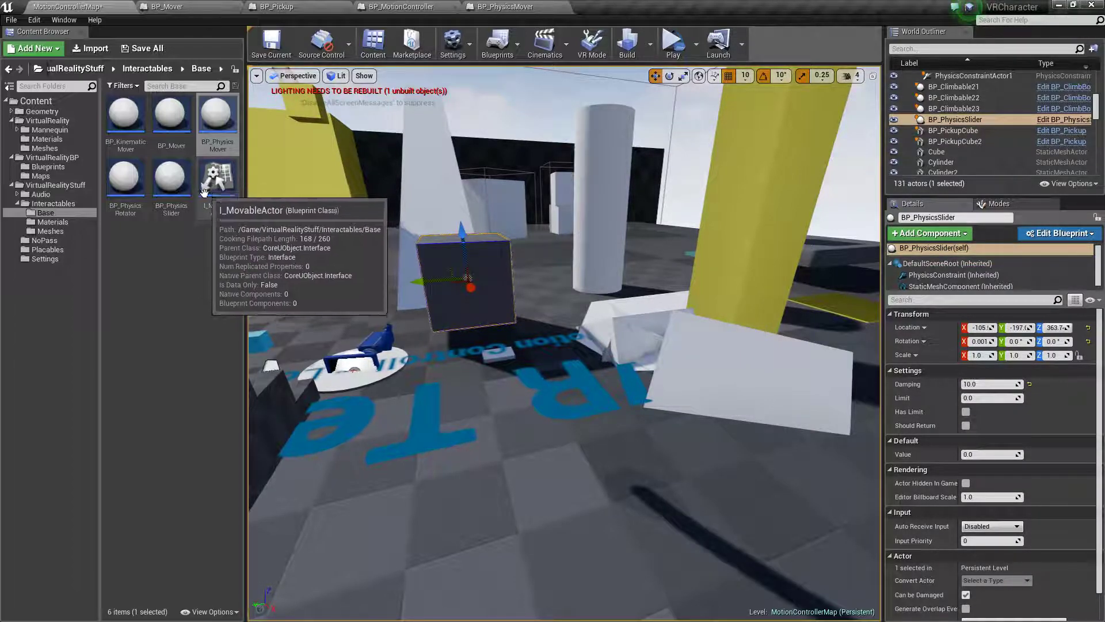
{"action": "mouse_move", "coordinate": [192, 285]}
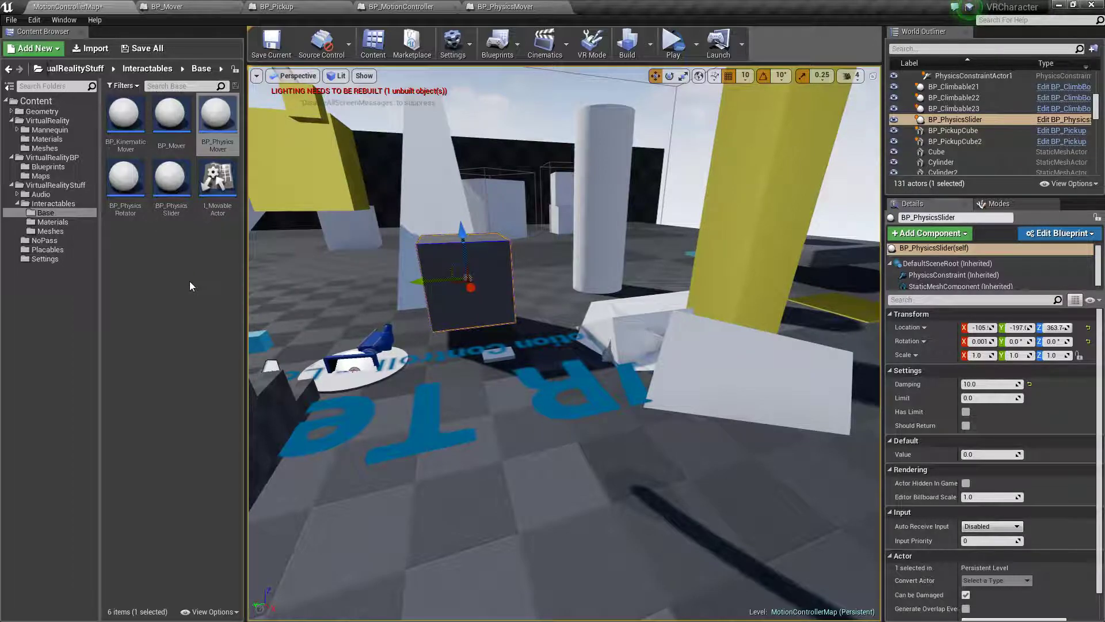
{"action": "mouse_move", "coordinate": [228, 141]}
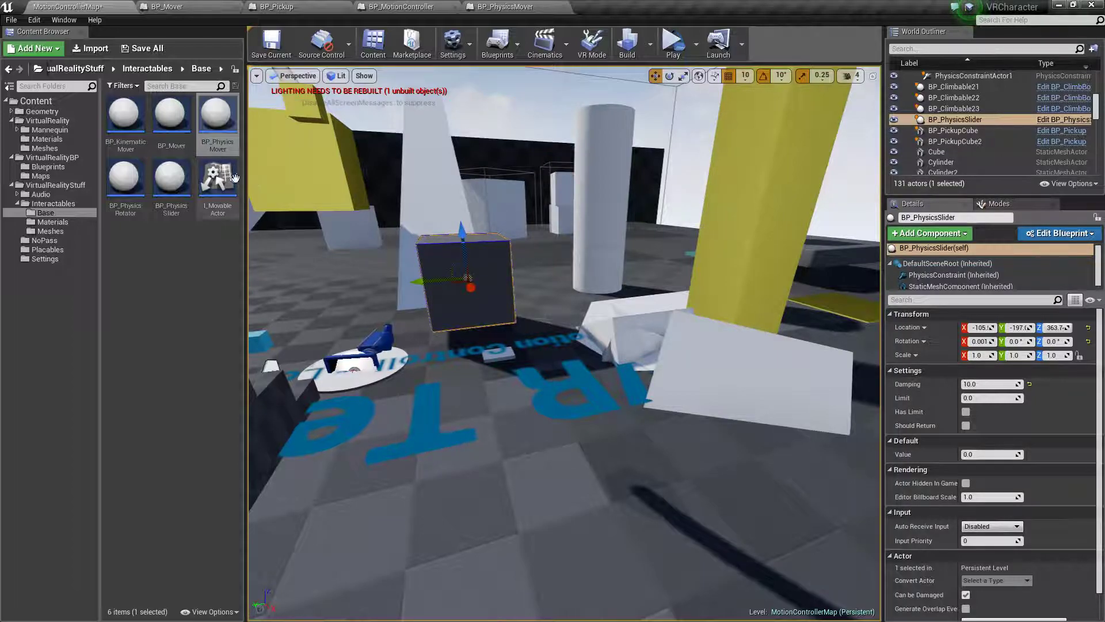
{"action": "mouse_move", "coordinate": [230, 181]}
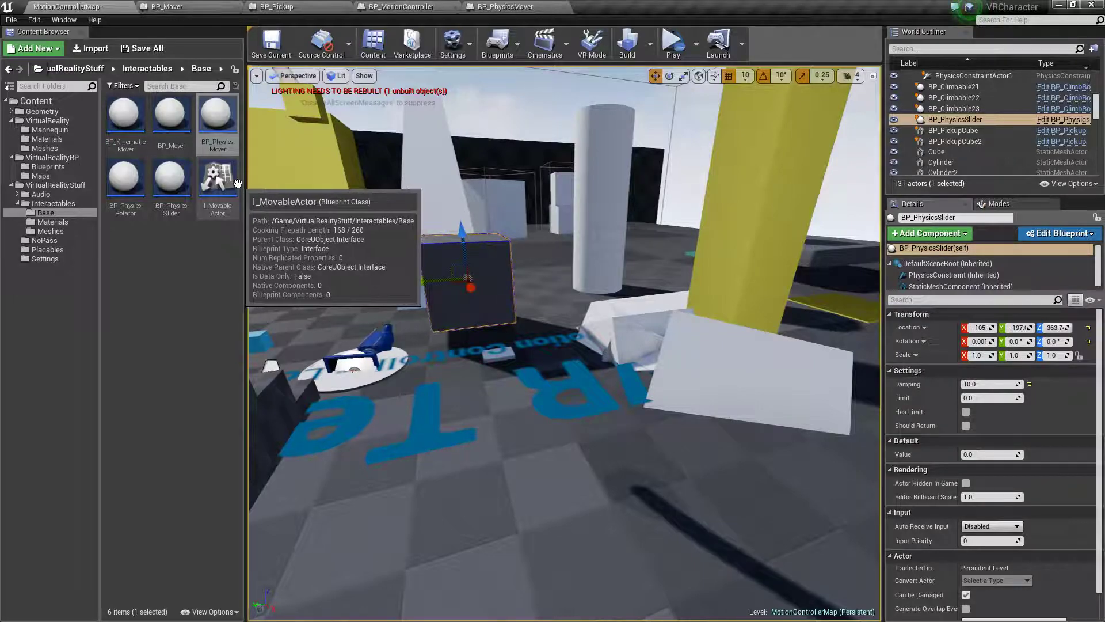
{"action": "mouse_move", "coordinate": [405, 194]}
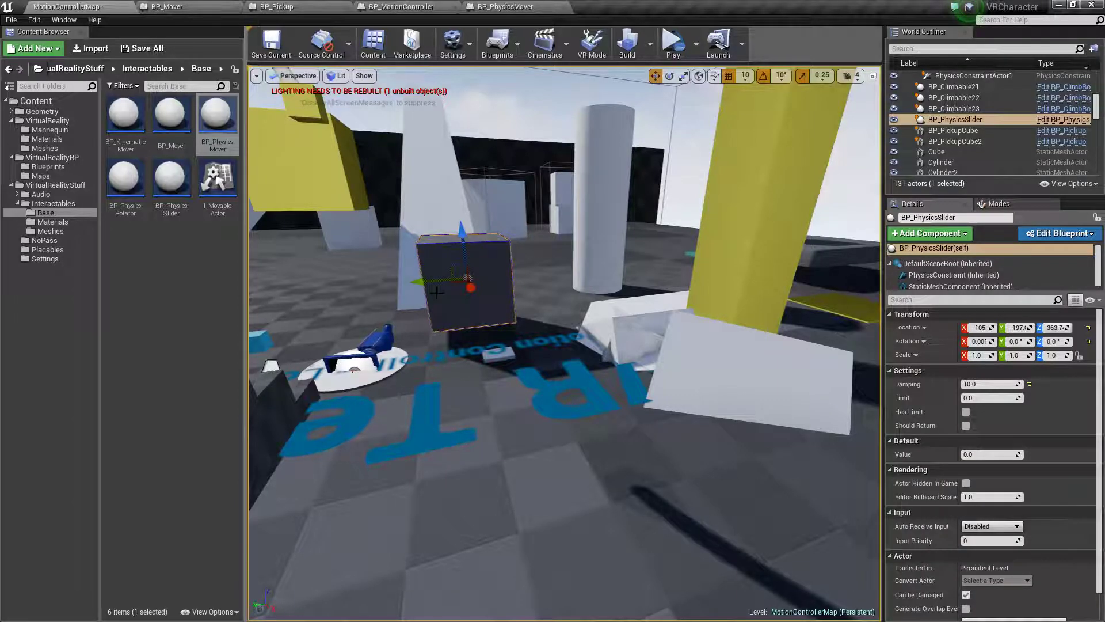
{"action": "mouse_move", "coordinate": [170, 115]}
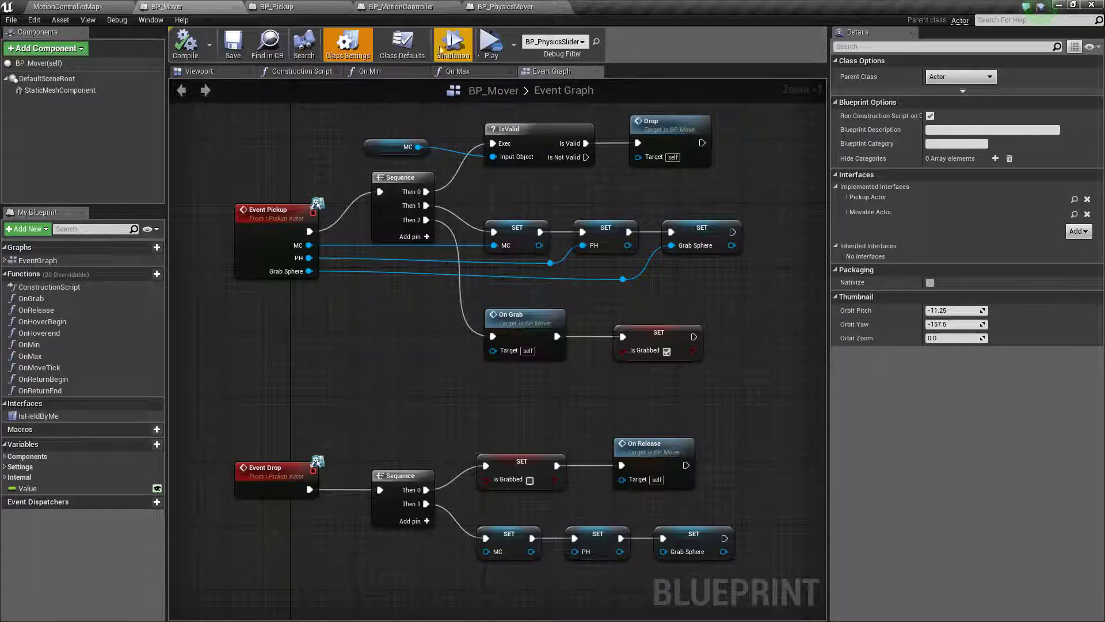
Run a play-in-editor session of the level, ending with errors and warnings reported
{"action": "left_click", "coordinate": [491, 44]}
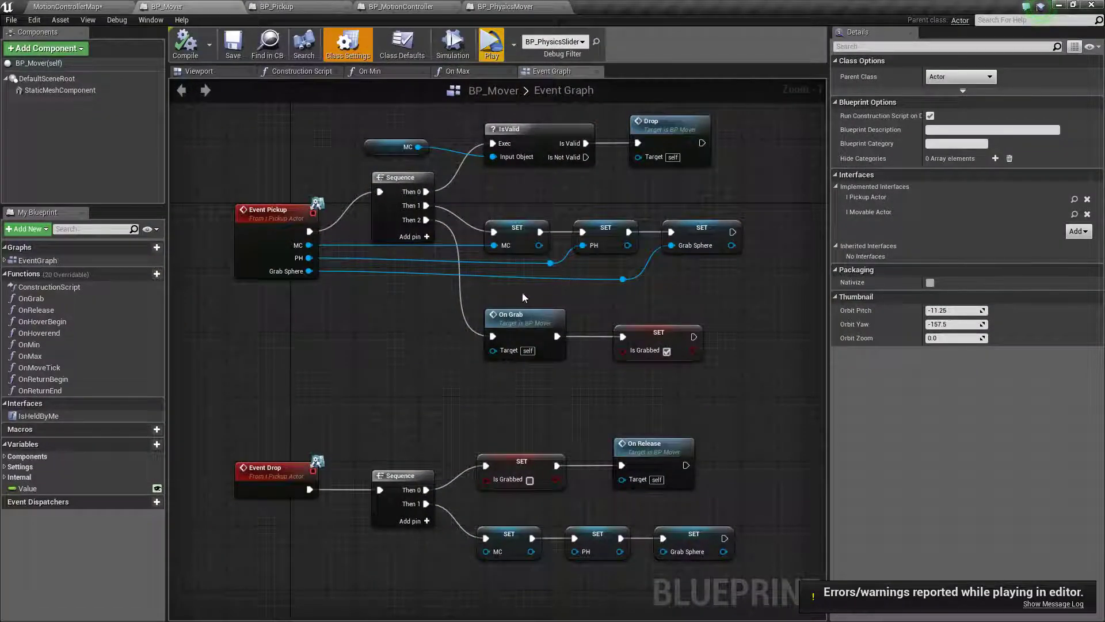
{"action": "mouse_move", "coordinate": [479, 360]}
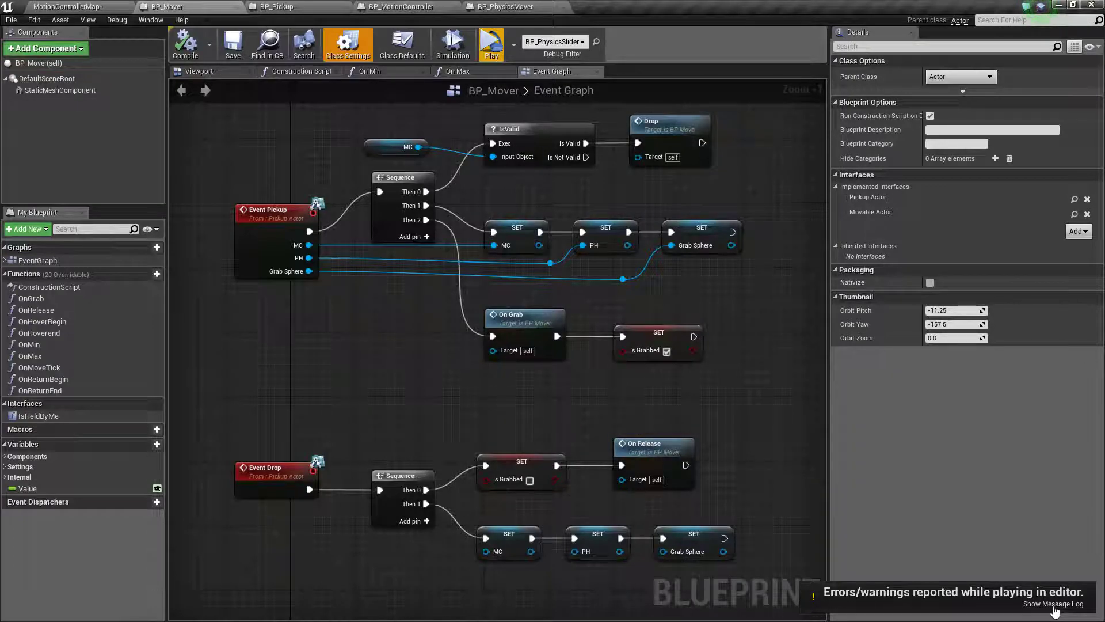
{"action": "left_click", "coordinate": [1053, 604]}
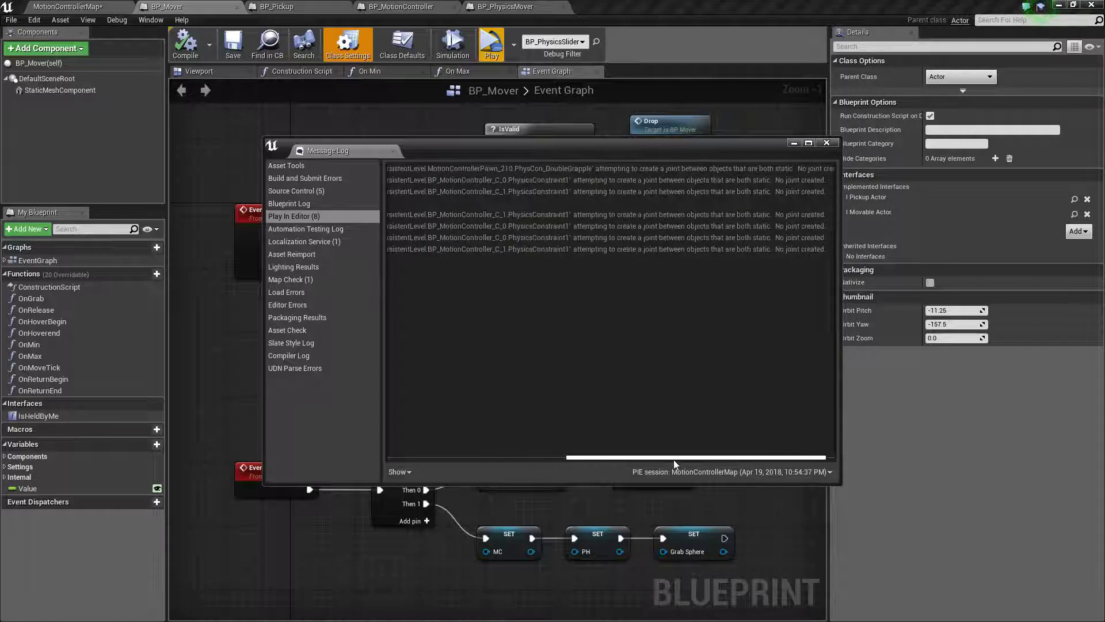
{"action": "left_click_drag", "start_coordinate": [673, 457], "coordinate": [715, 462]}
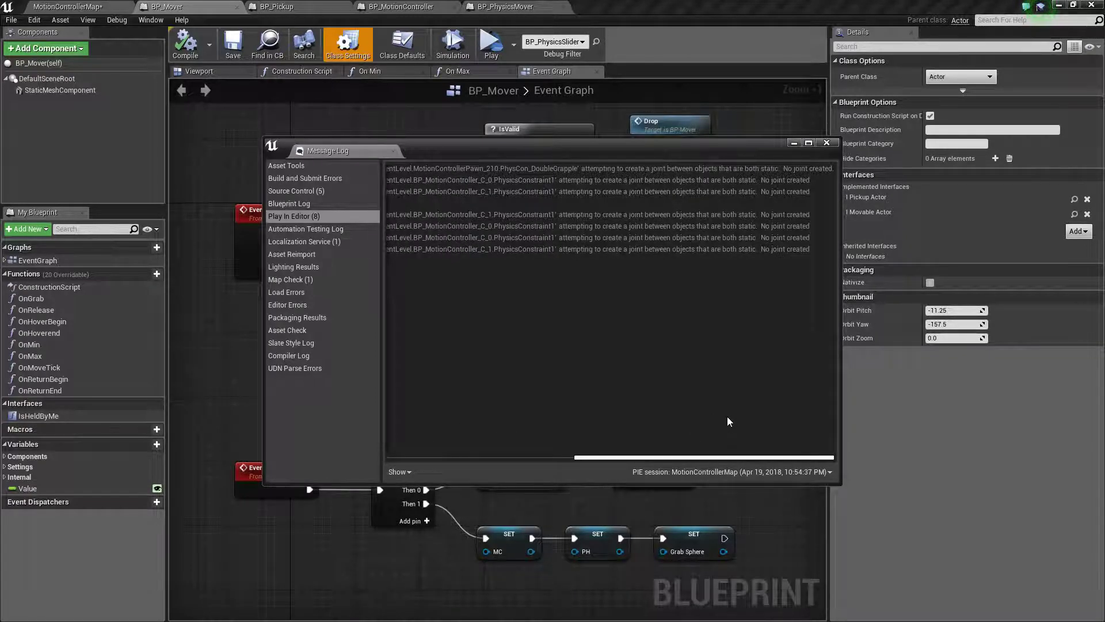
{"action": "mouse_move", "coordinate": [606, 425]}
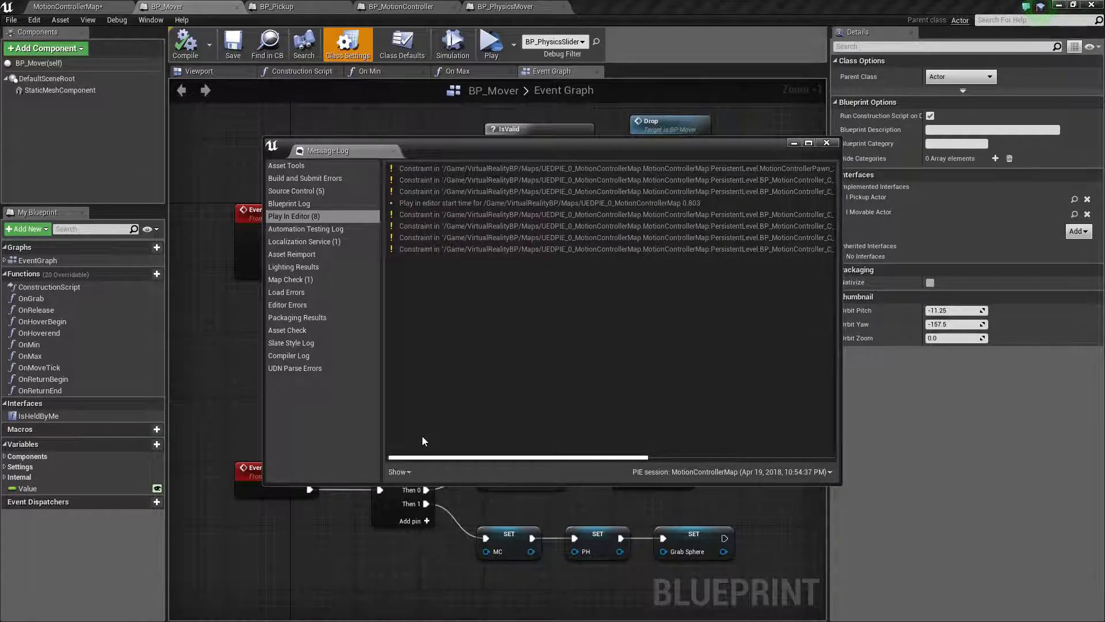
{"action": "left_click", "coordinate": [826, 142]}
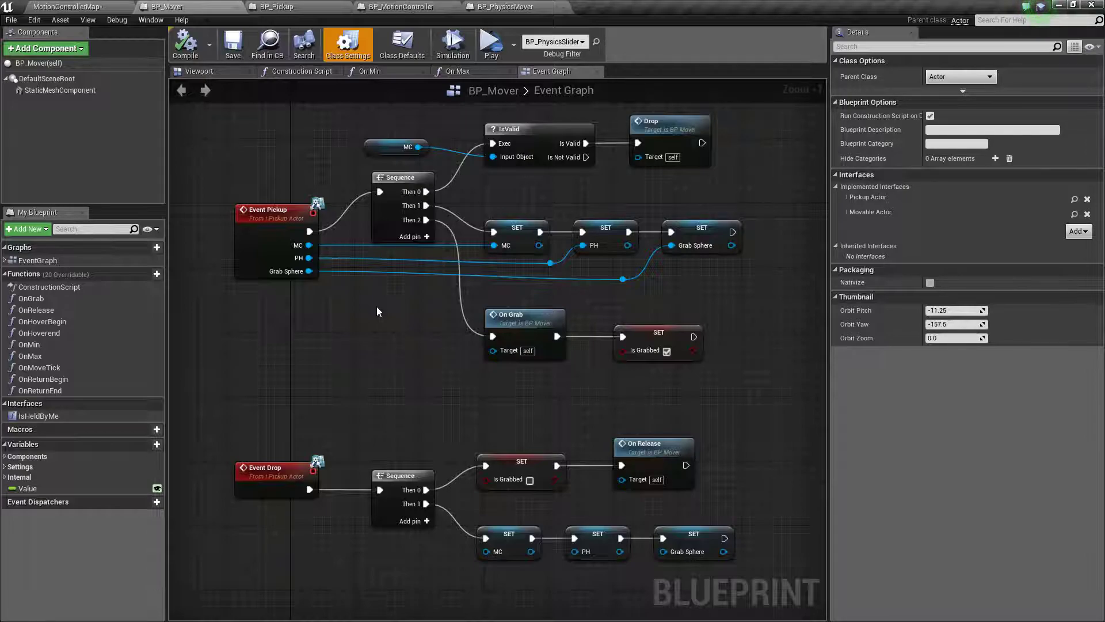
{"action": "mouse_move", "coordinate": [403, 313]}
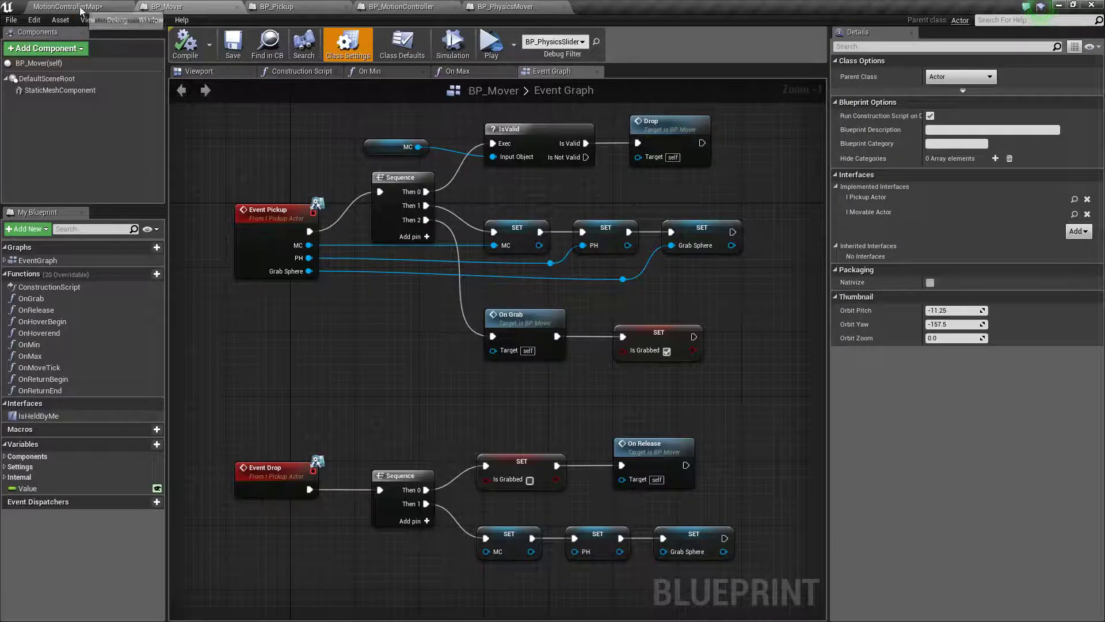
Return to the MotionControllerMap level tab with BP_PhysicsSlider still selected
{"action": "left_click", "coordinate": [67, 5]}
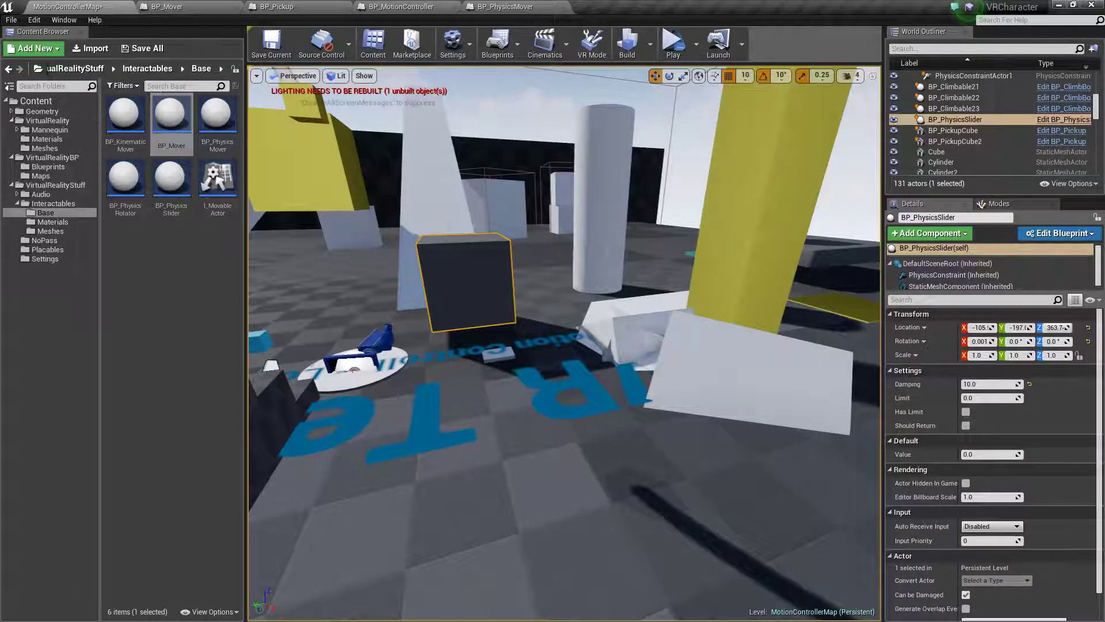